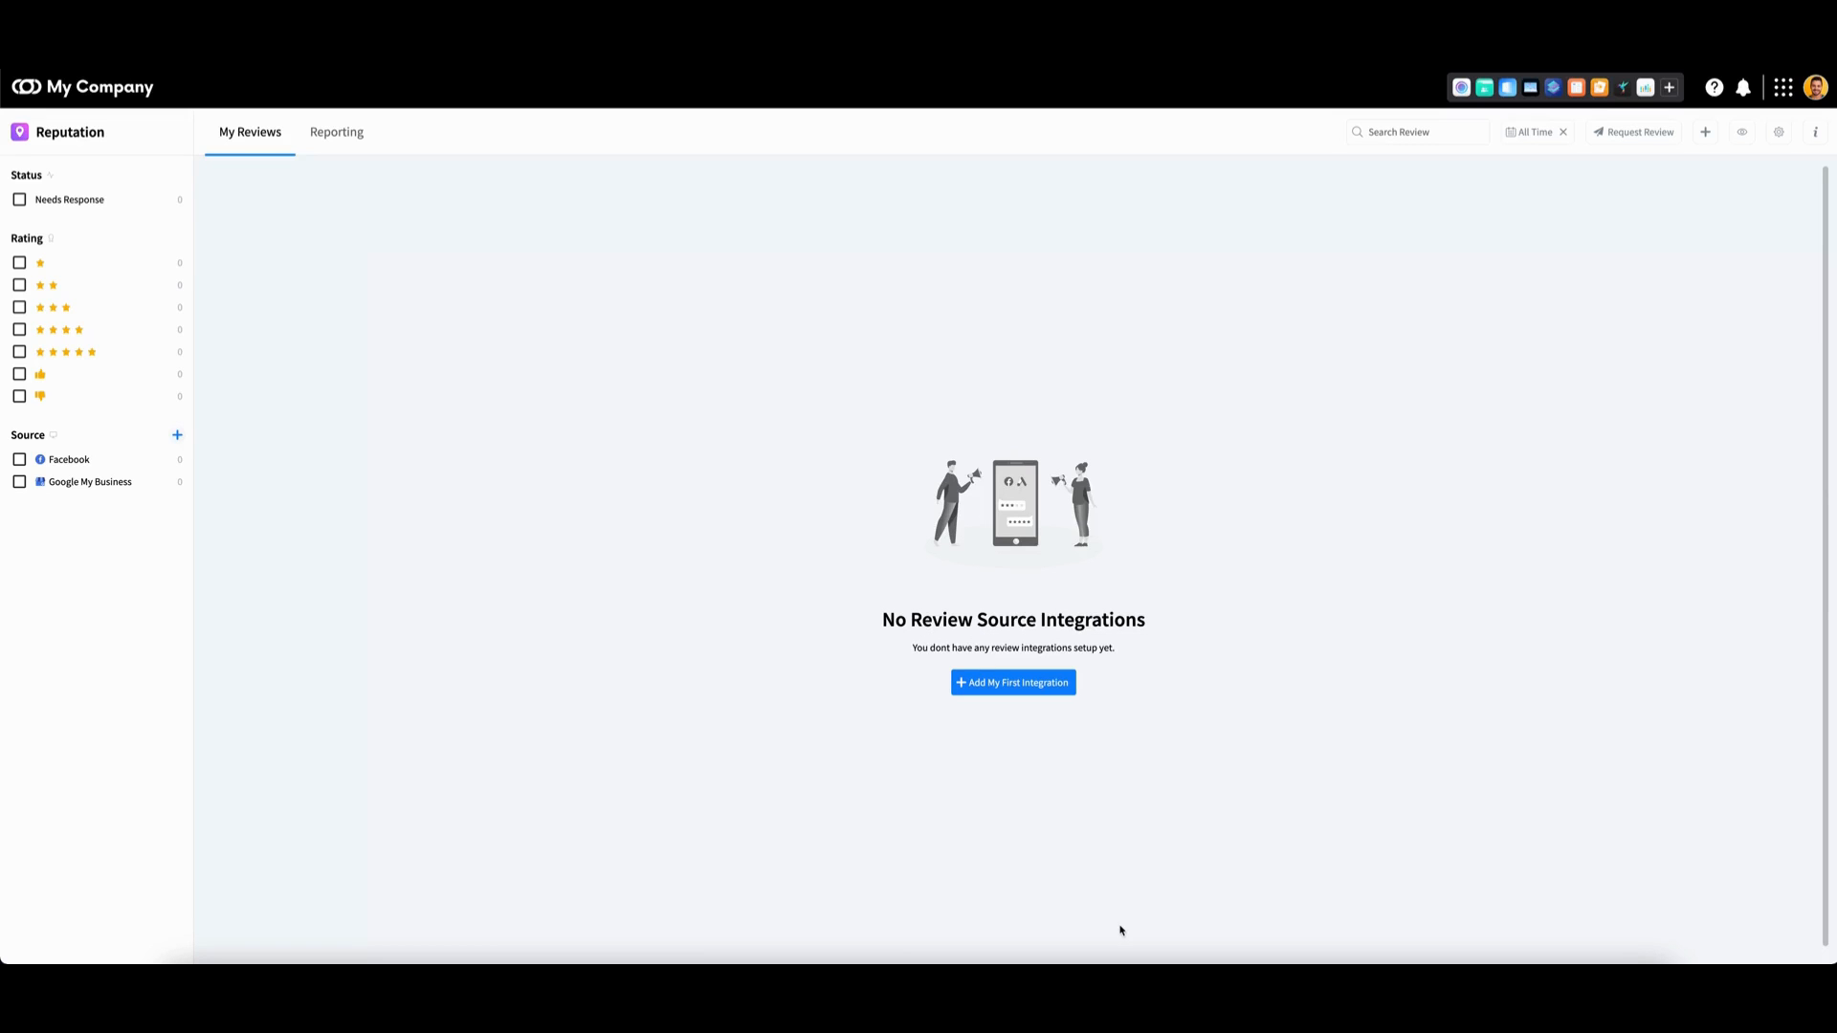
mouse_move(1127, 703)
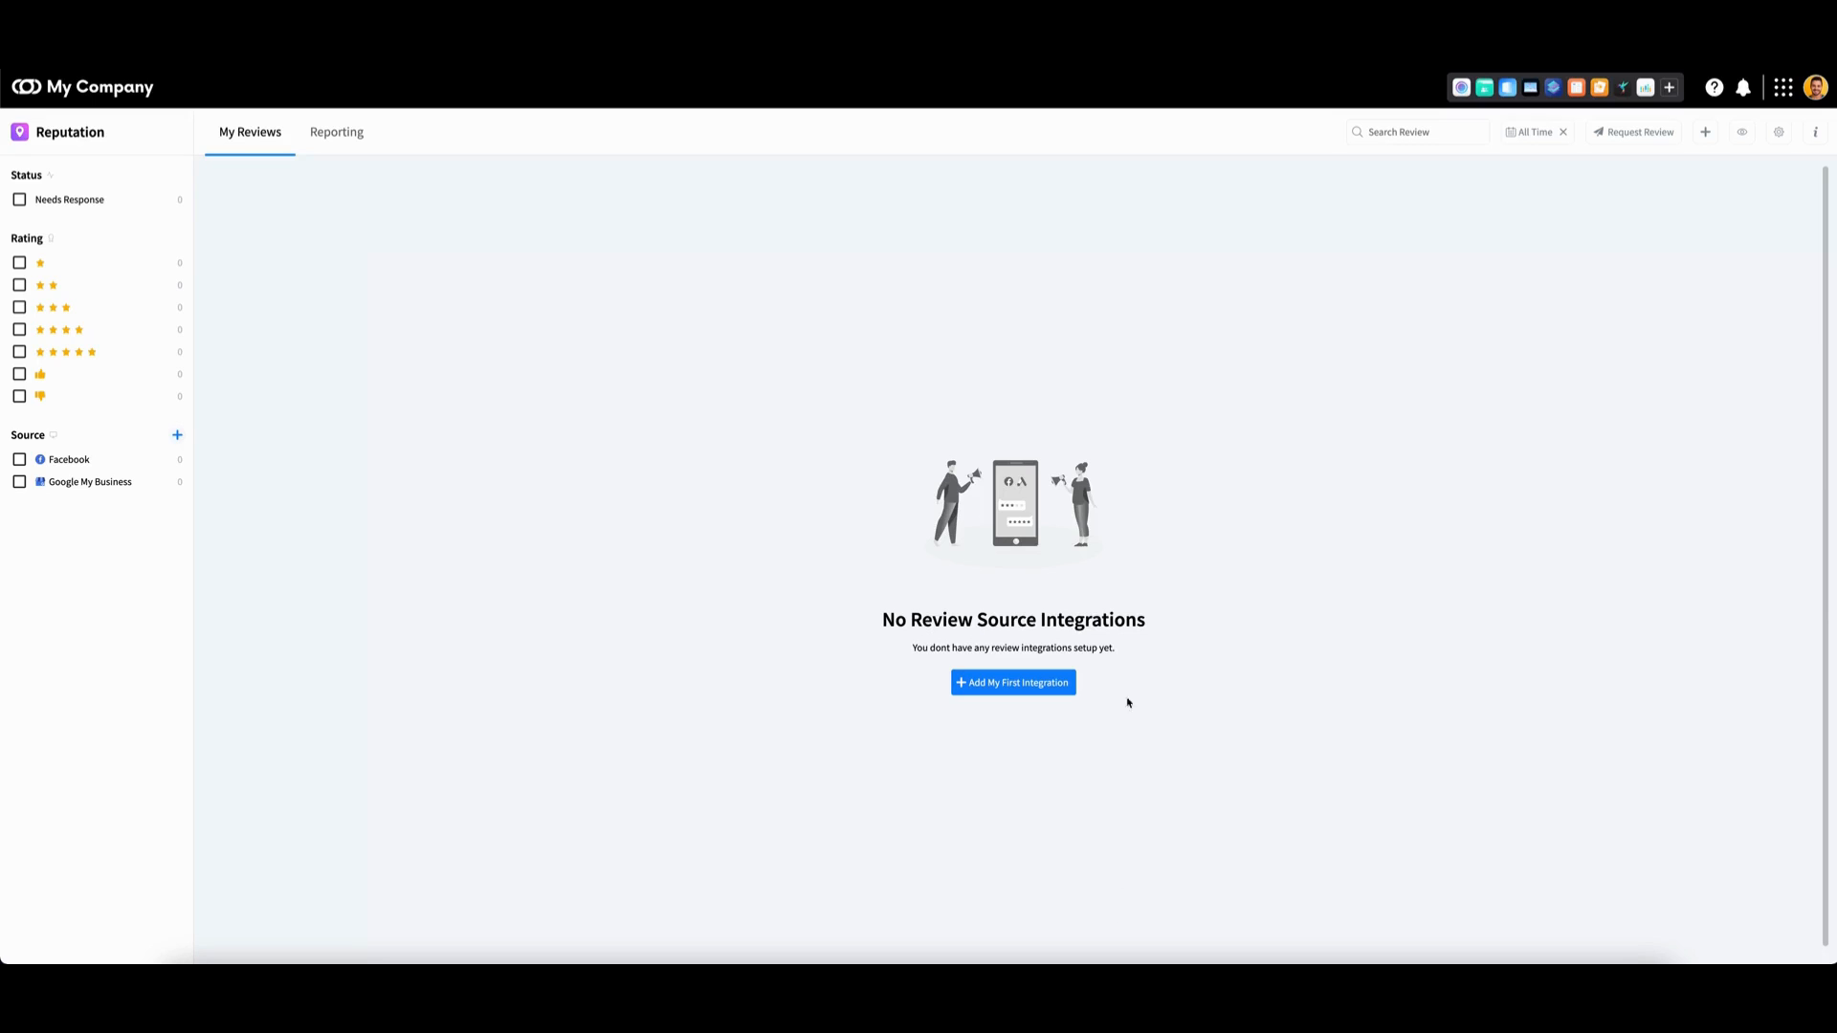
mouse_move(1010, 683)
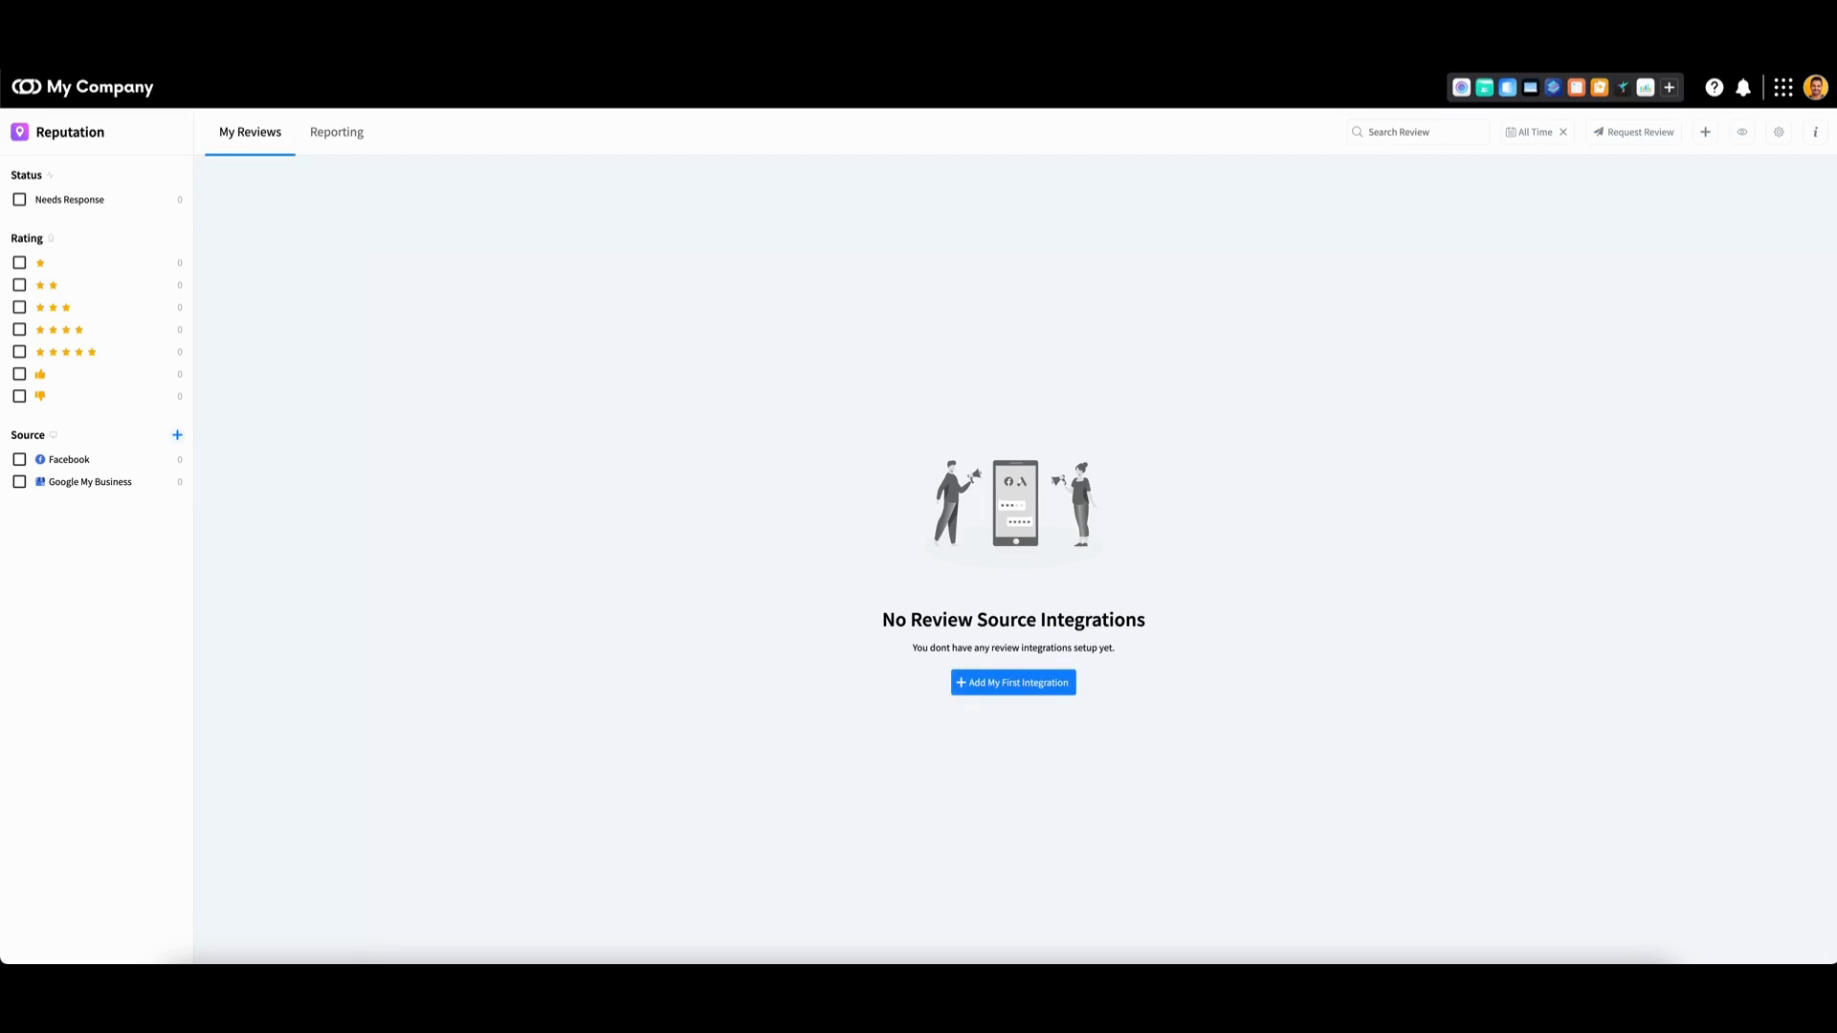
mouse_move(997, 434)
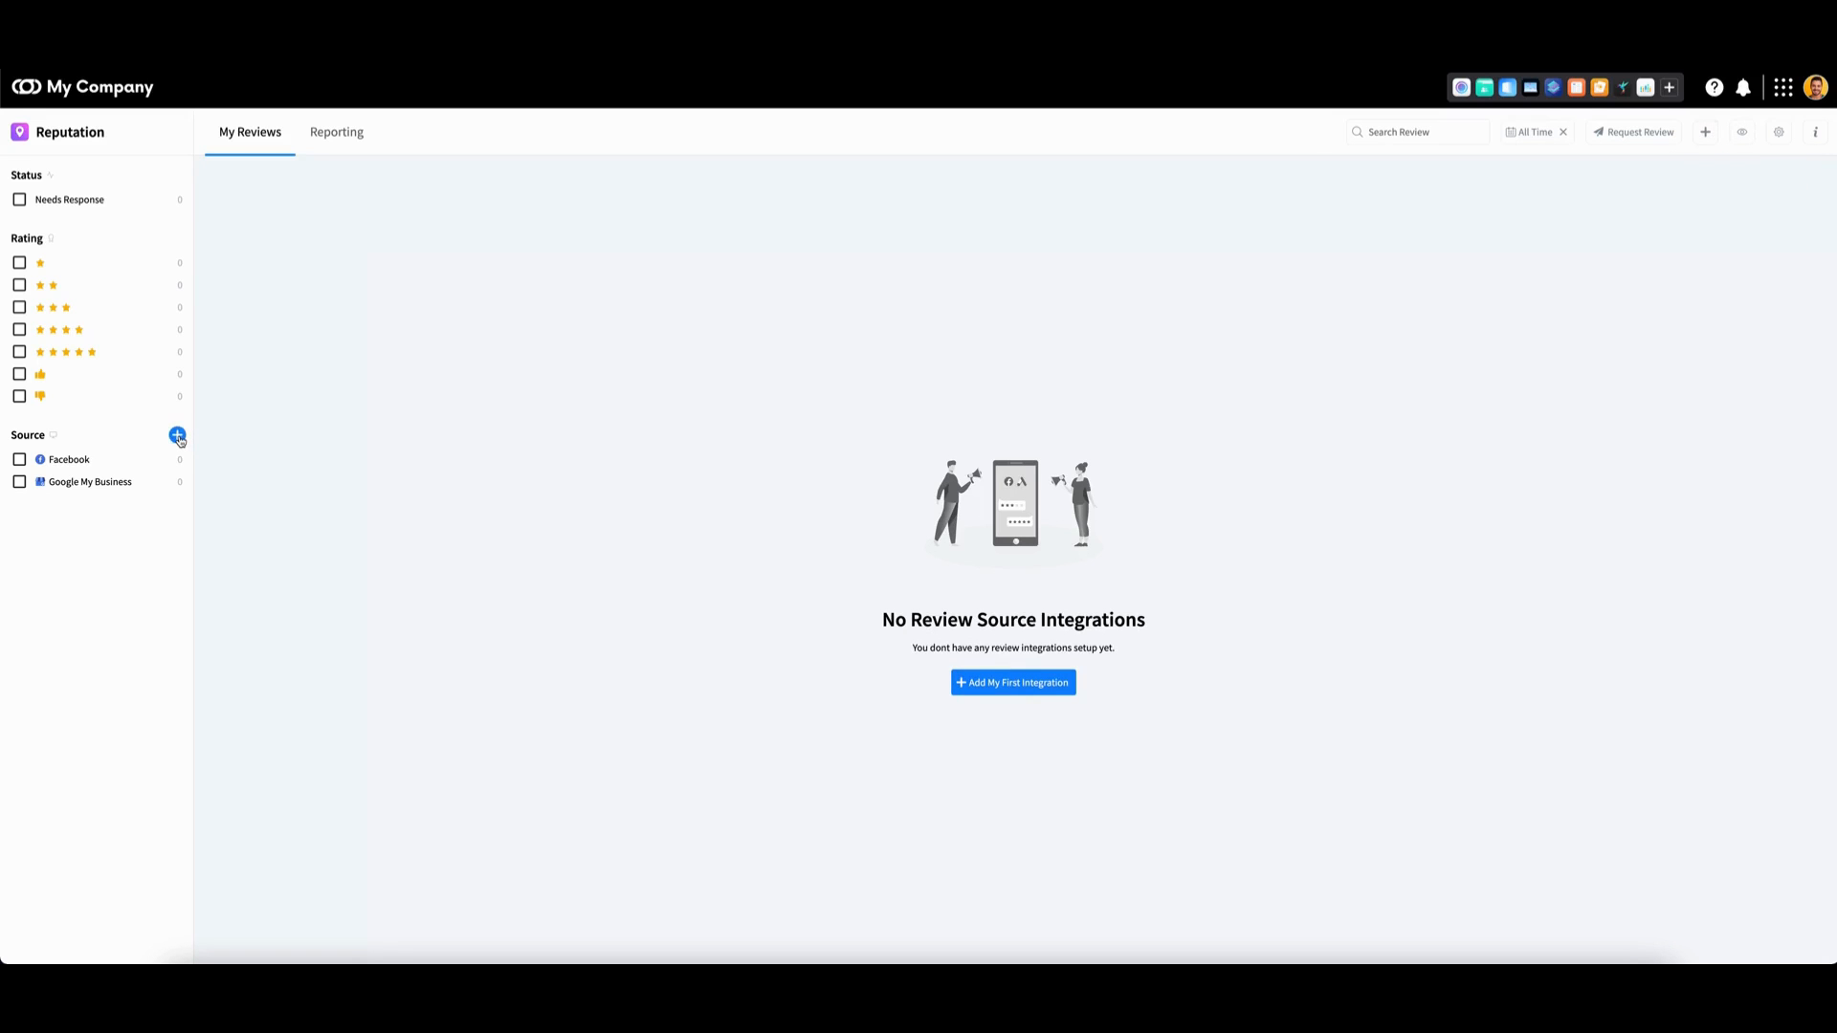
Add Facebook as a new review source and advance to the Select Page step
click(177, 436)
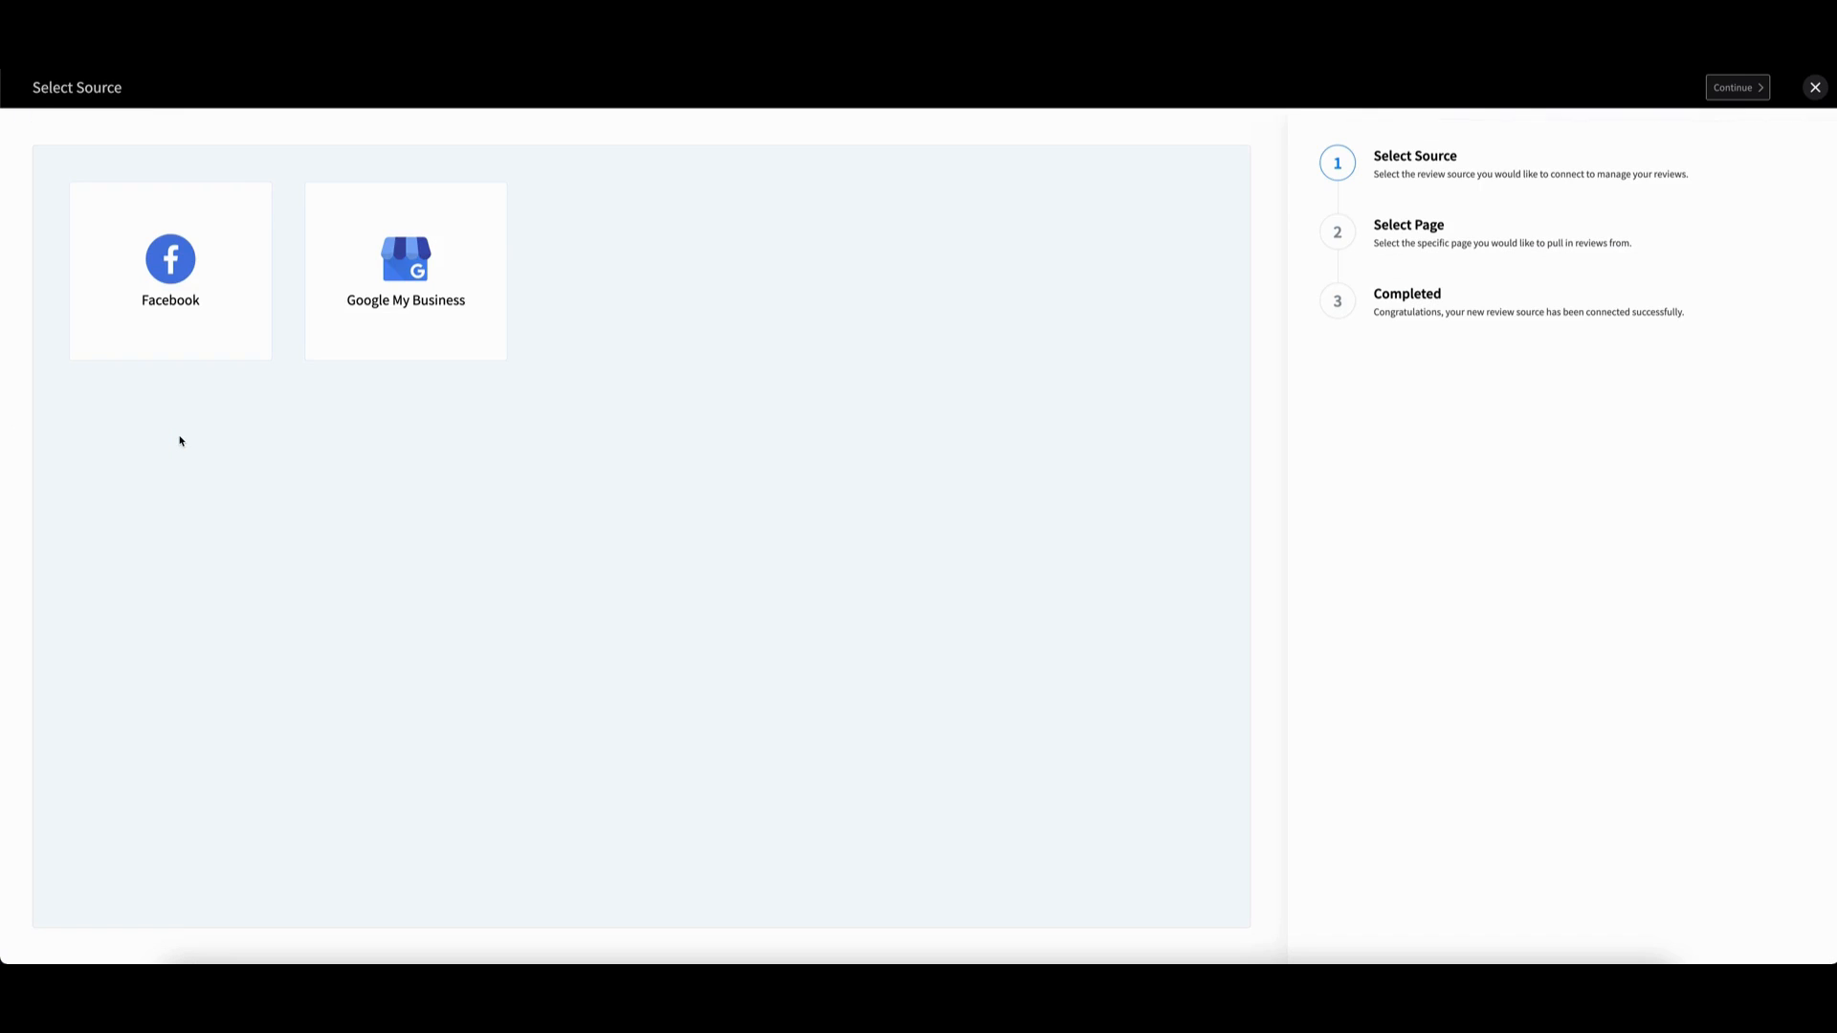
mouse_move(166, 299)
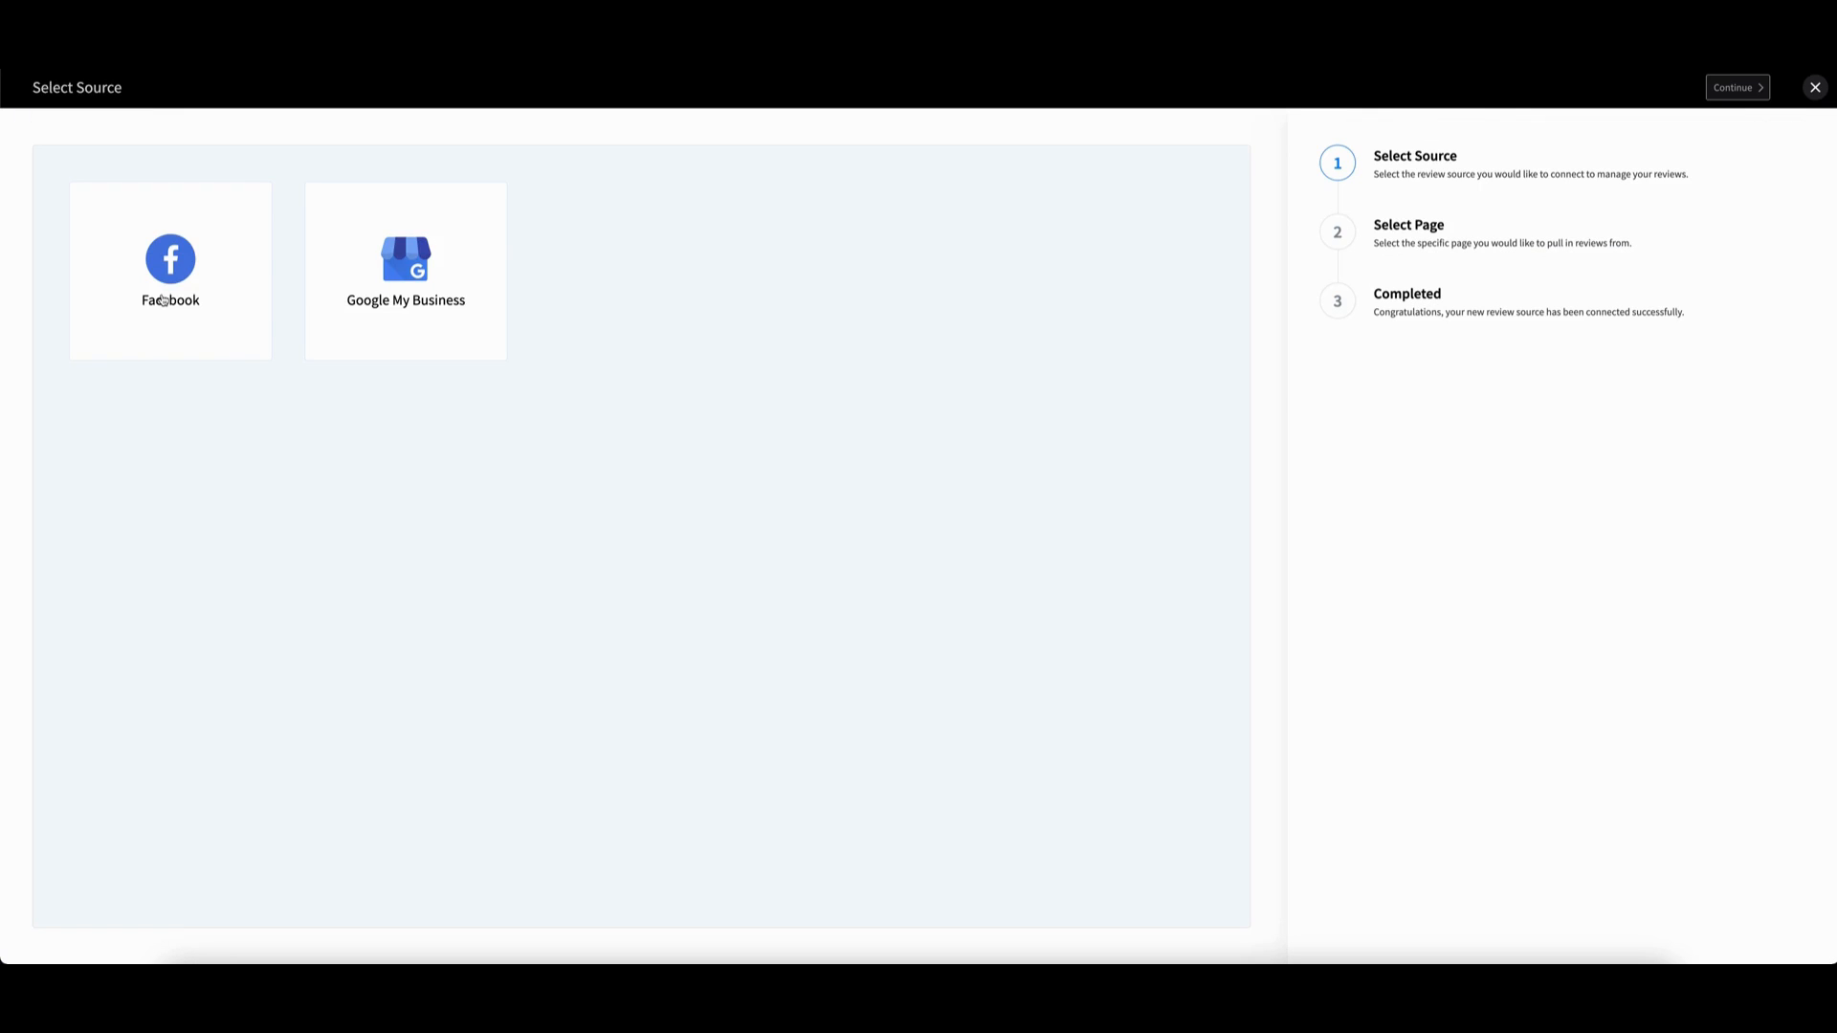
click(170, 270)
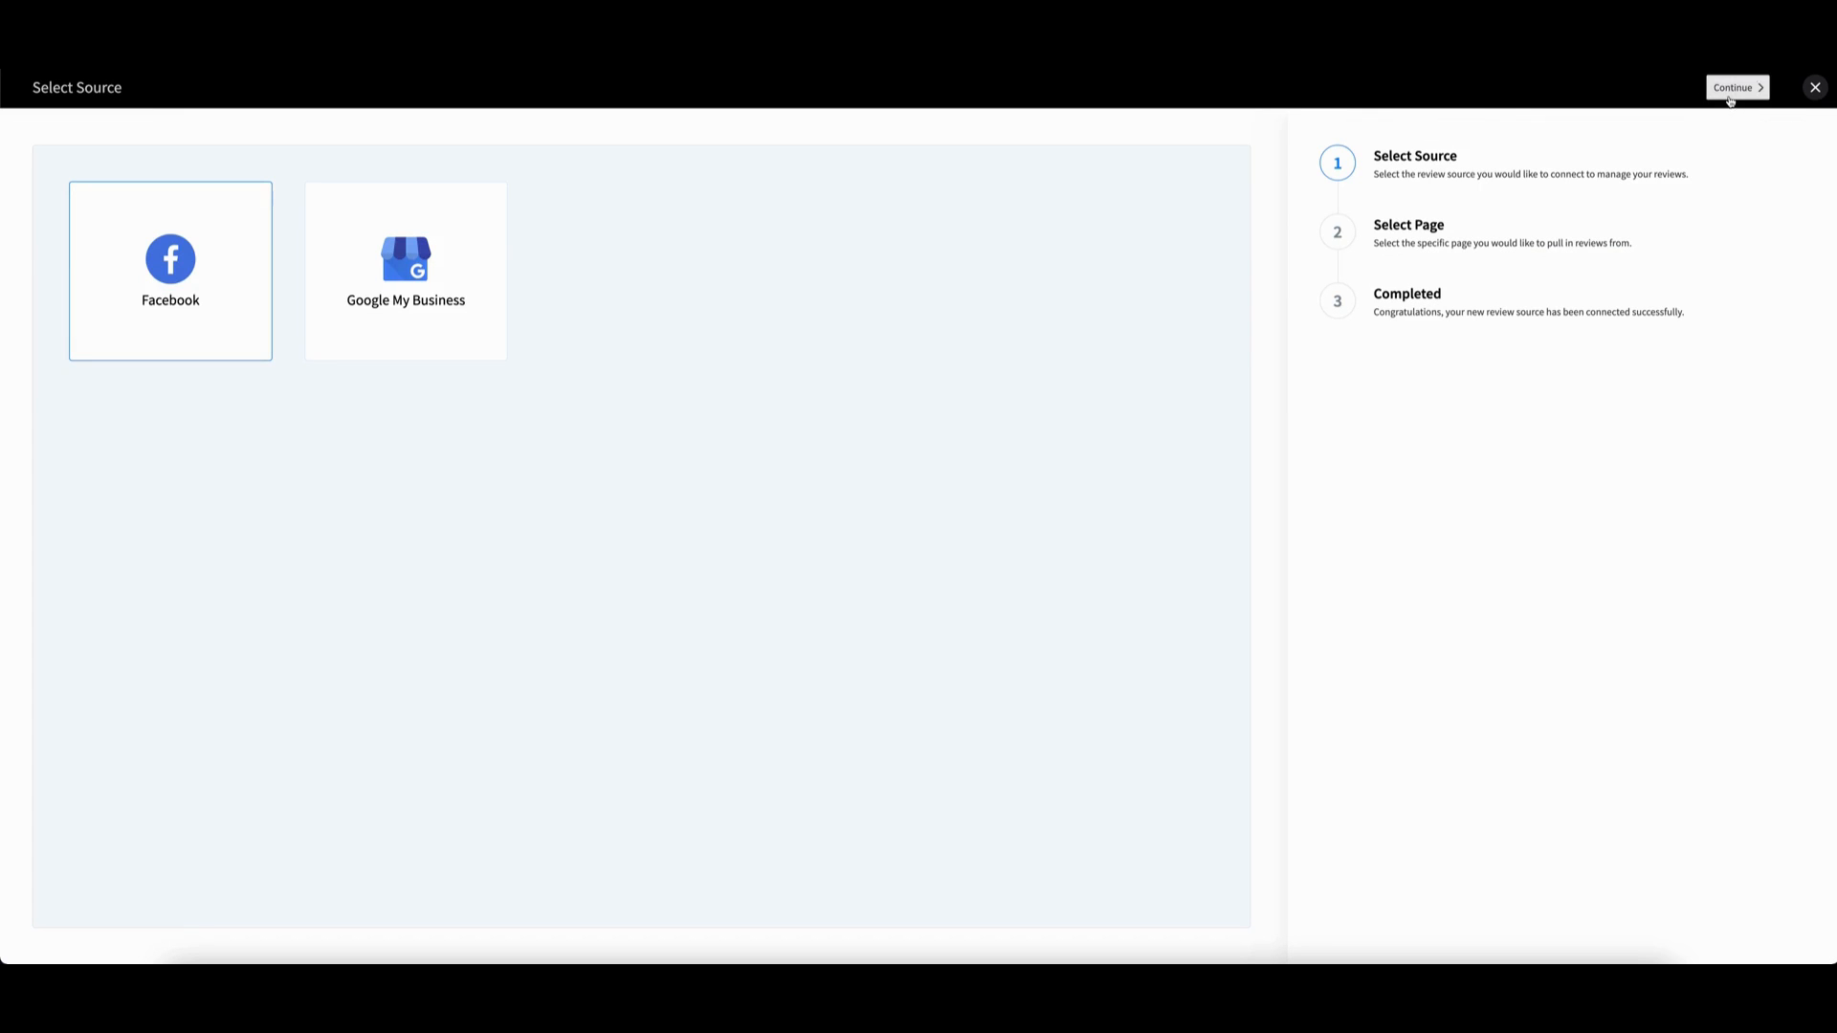
click(1737, 88)
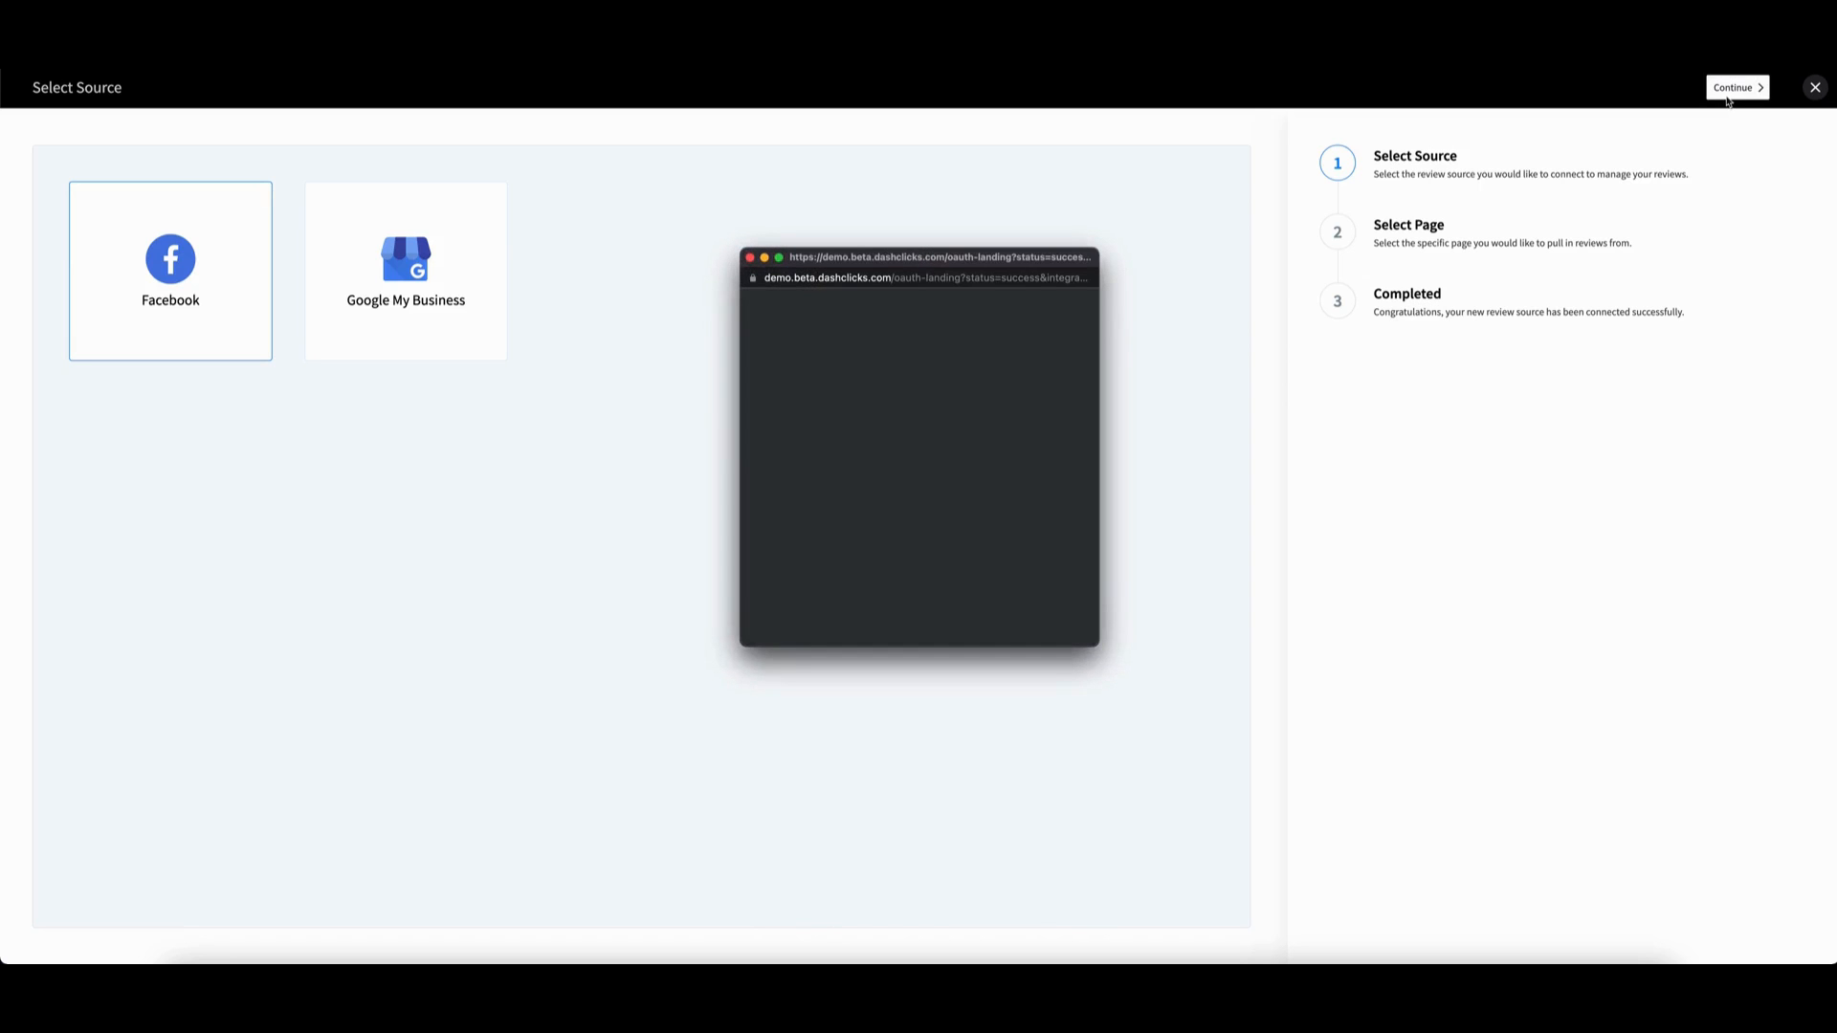
click(1737, 87)
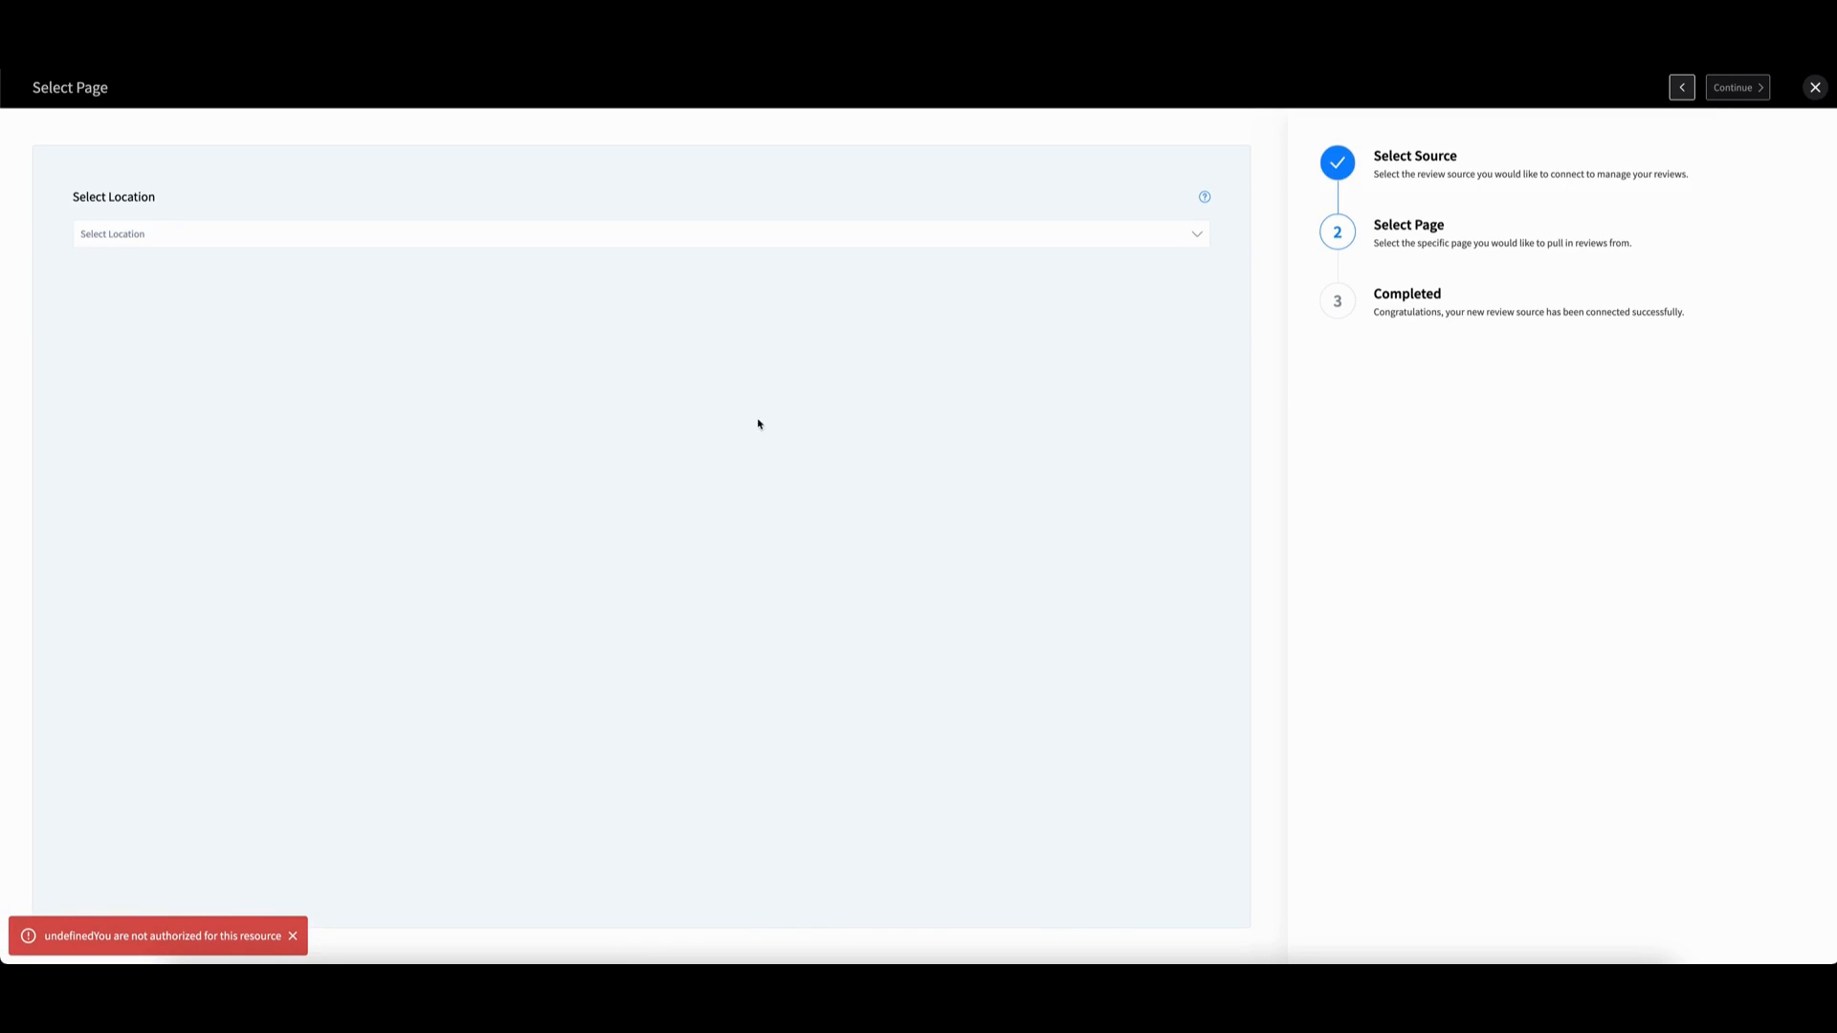
mouse_move(893, 375)
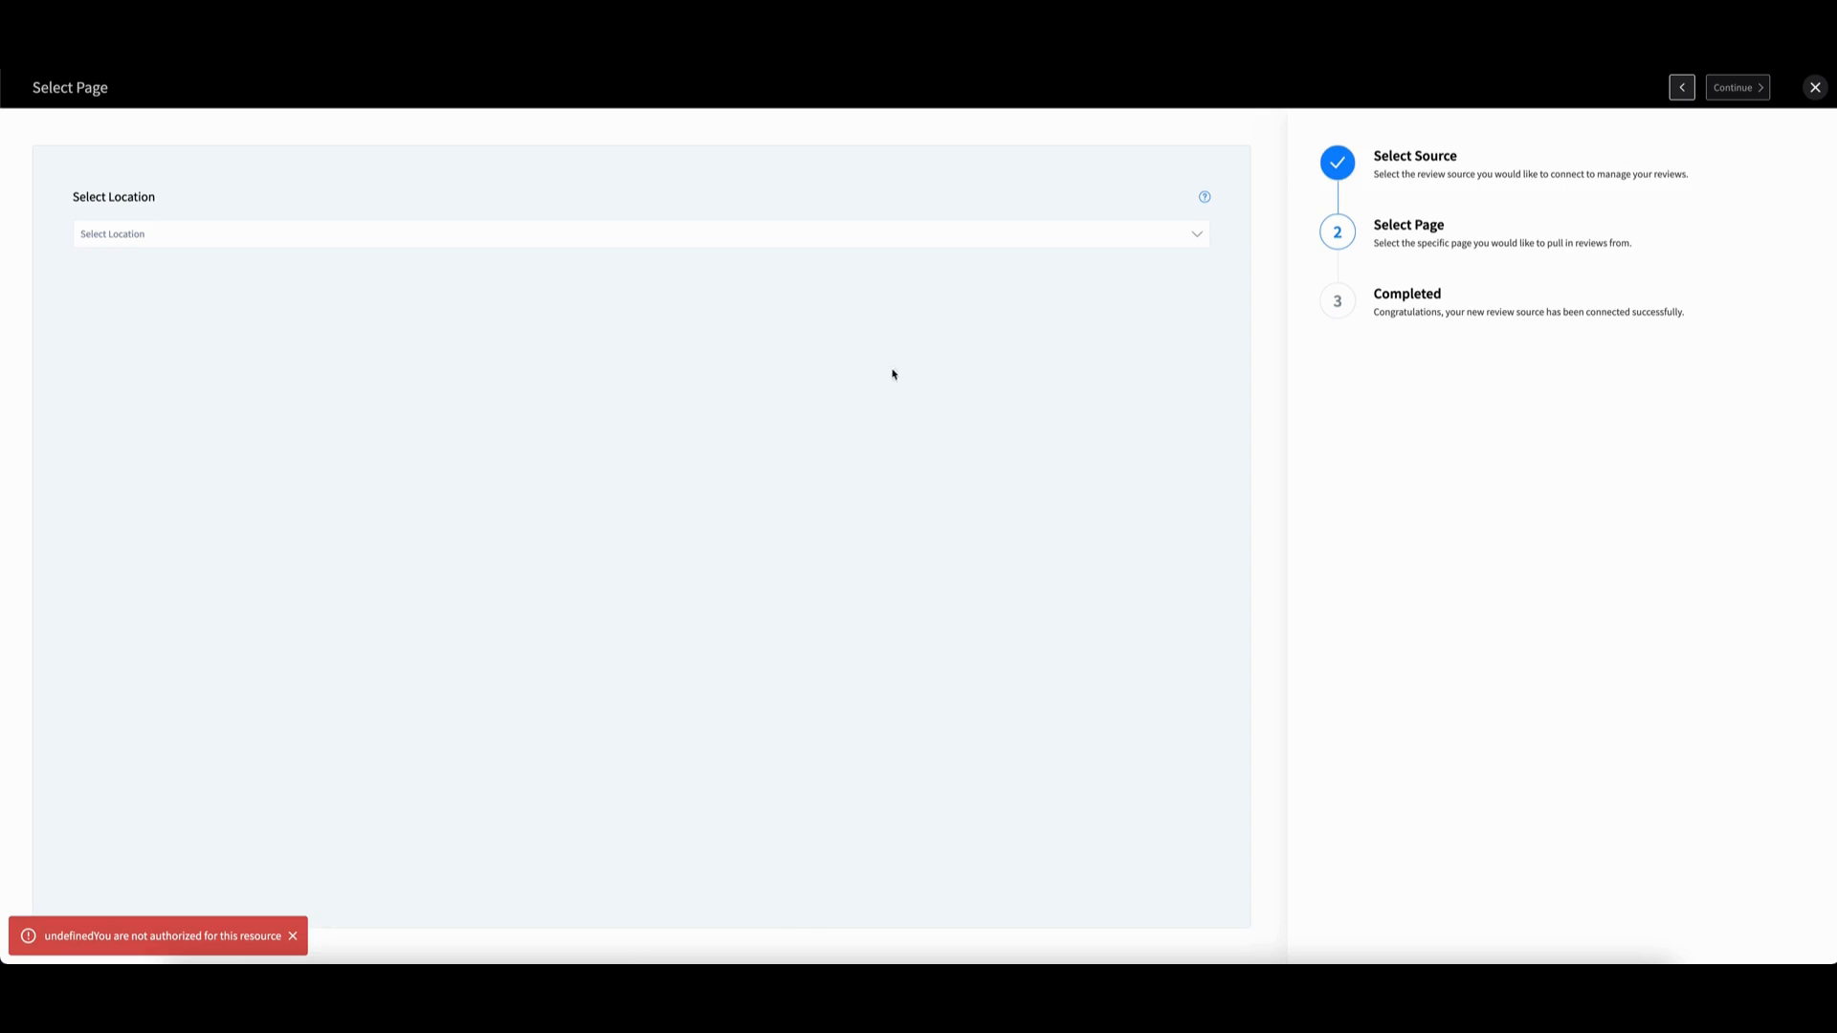
mouse_move(919, 505)
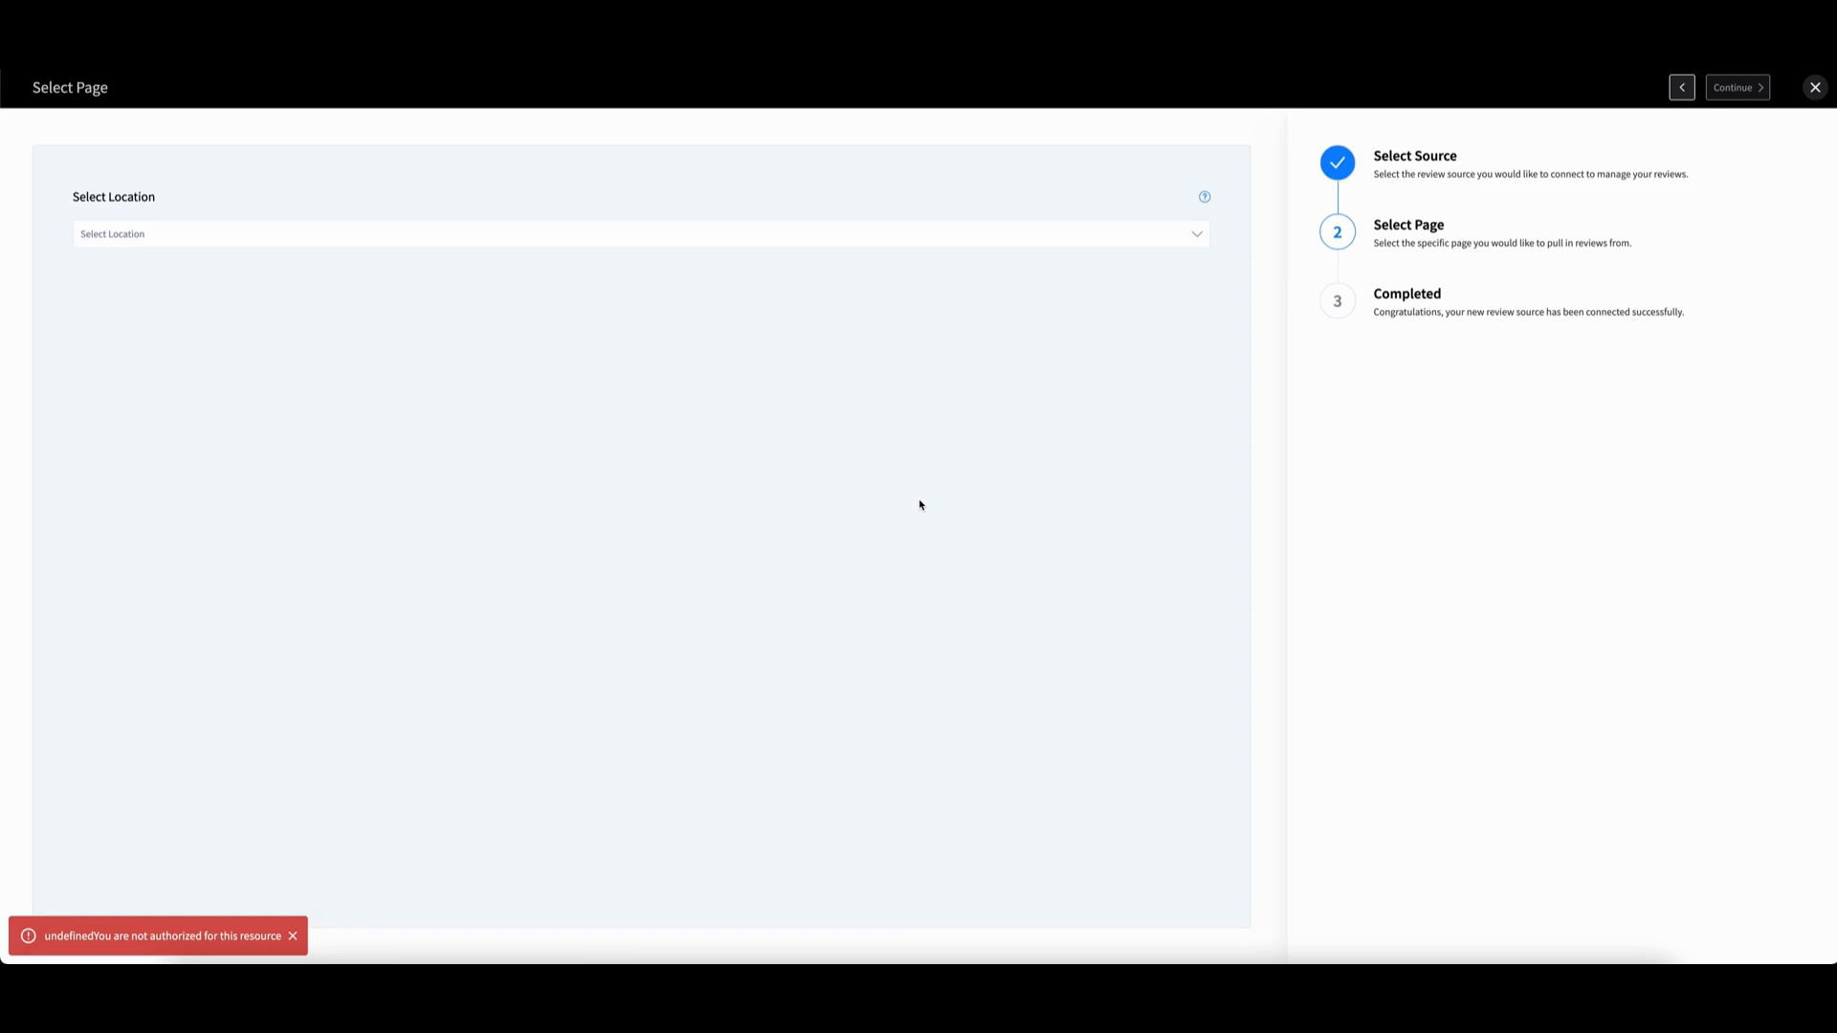
mouse_move(566, 322)
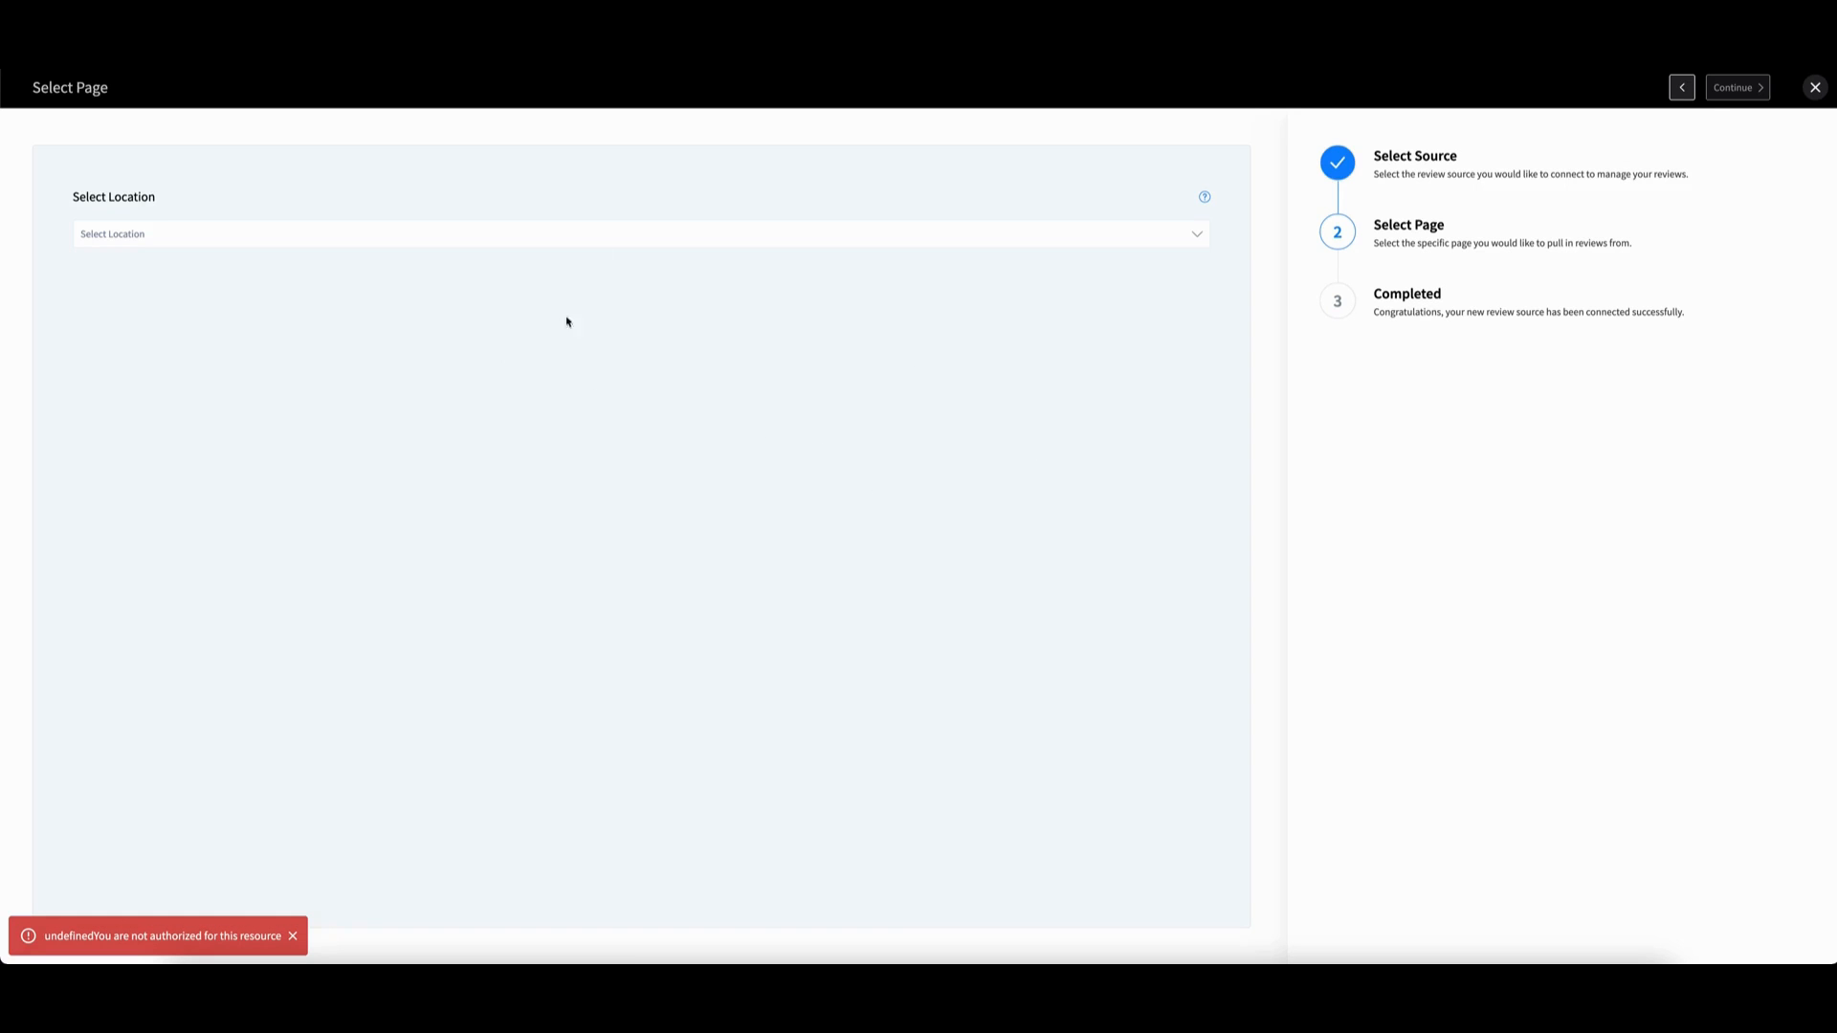
mouse_move(197, 200)
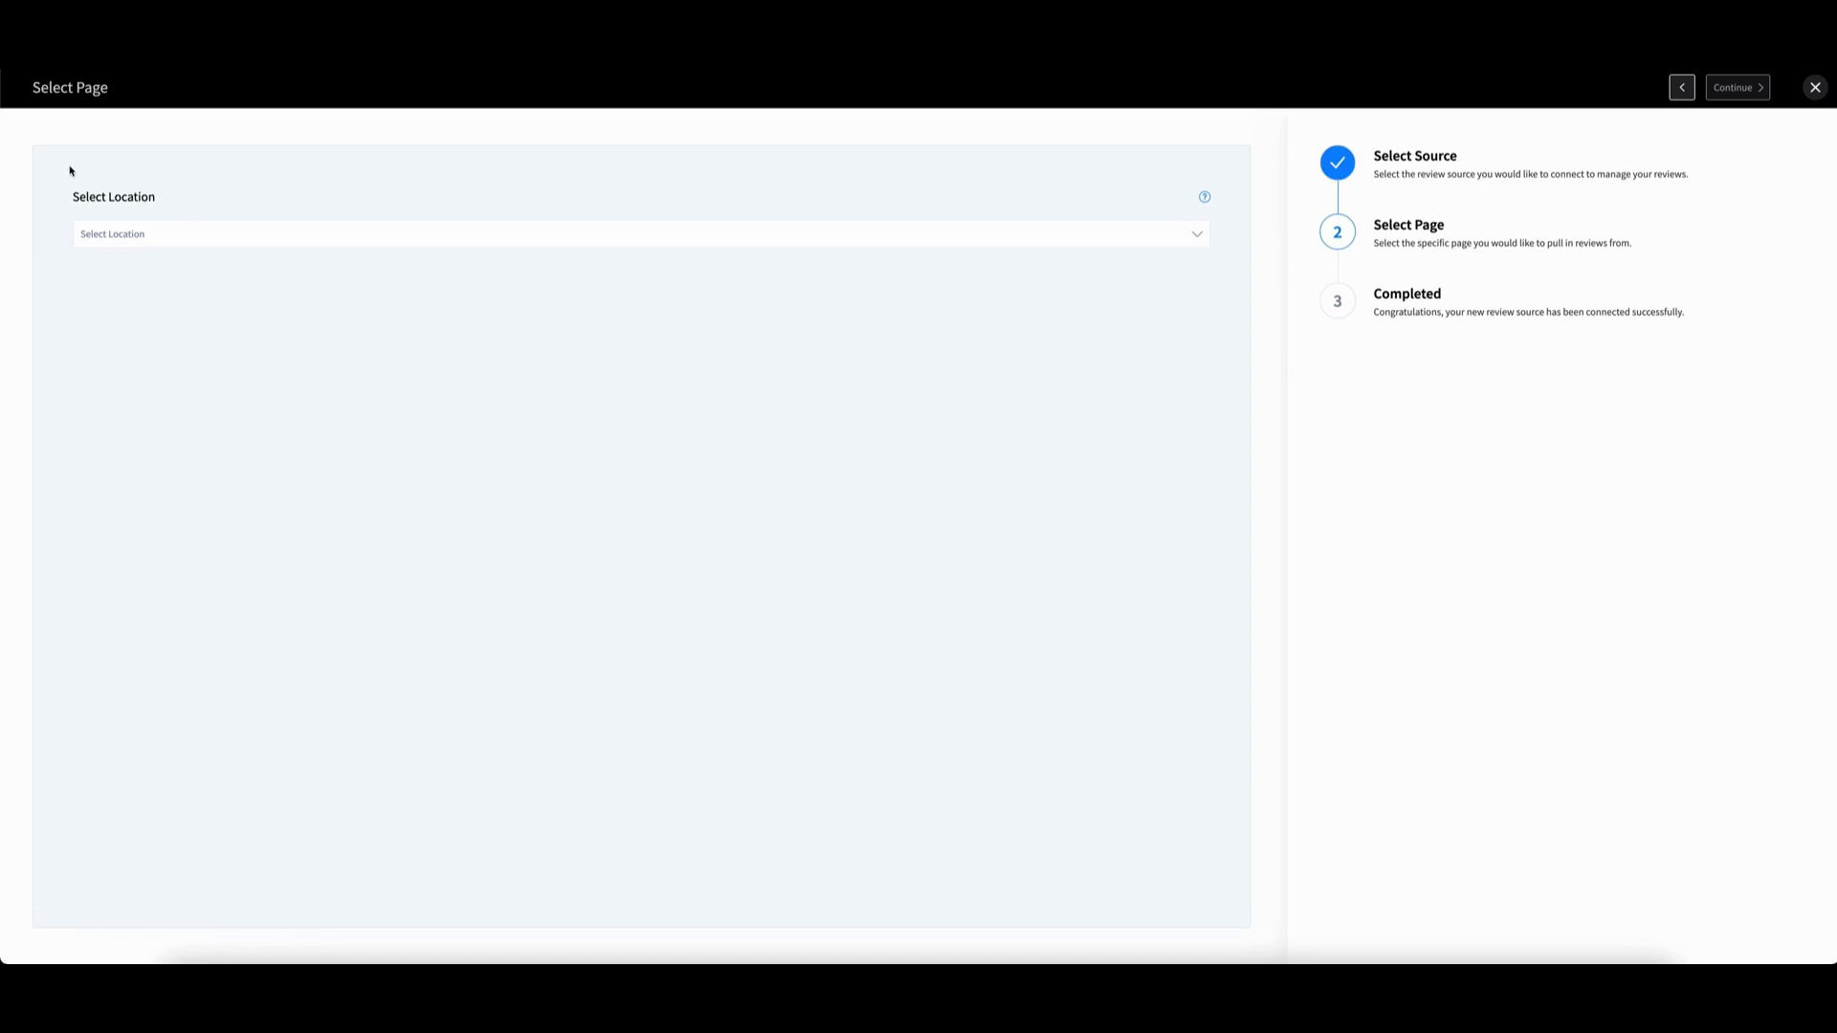
mouse_move(246, 250)
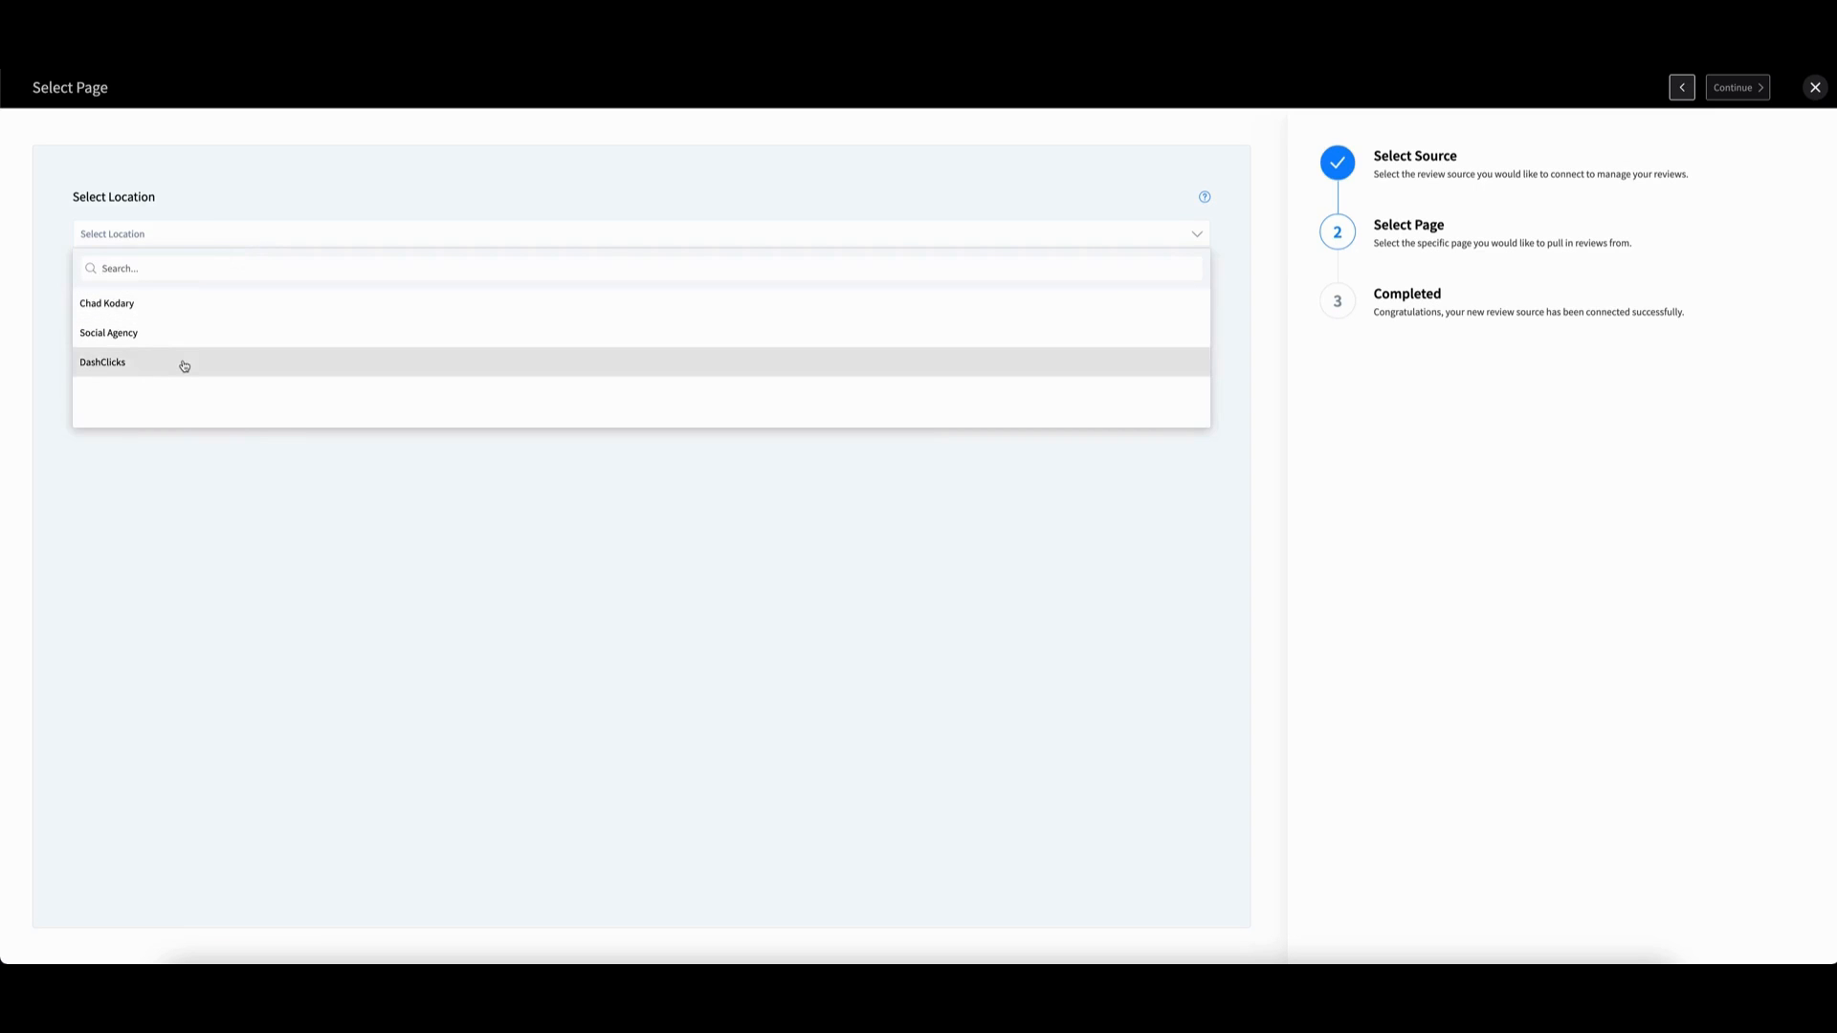
Select the DashClicks location for Facebook reviews and close the Congratulations screen
click(102, 361)
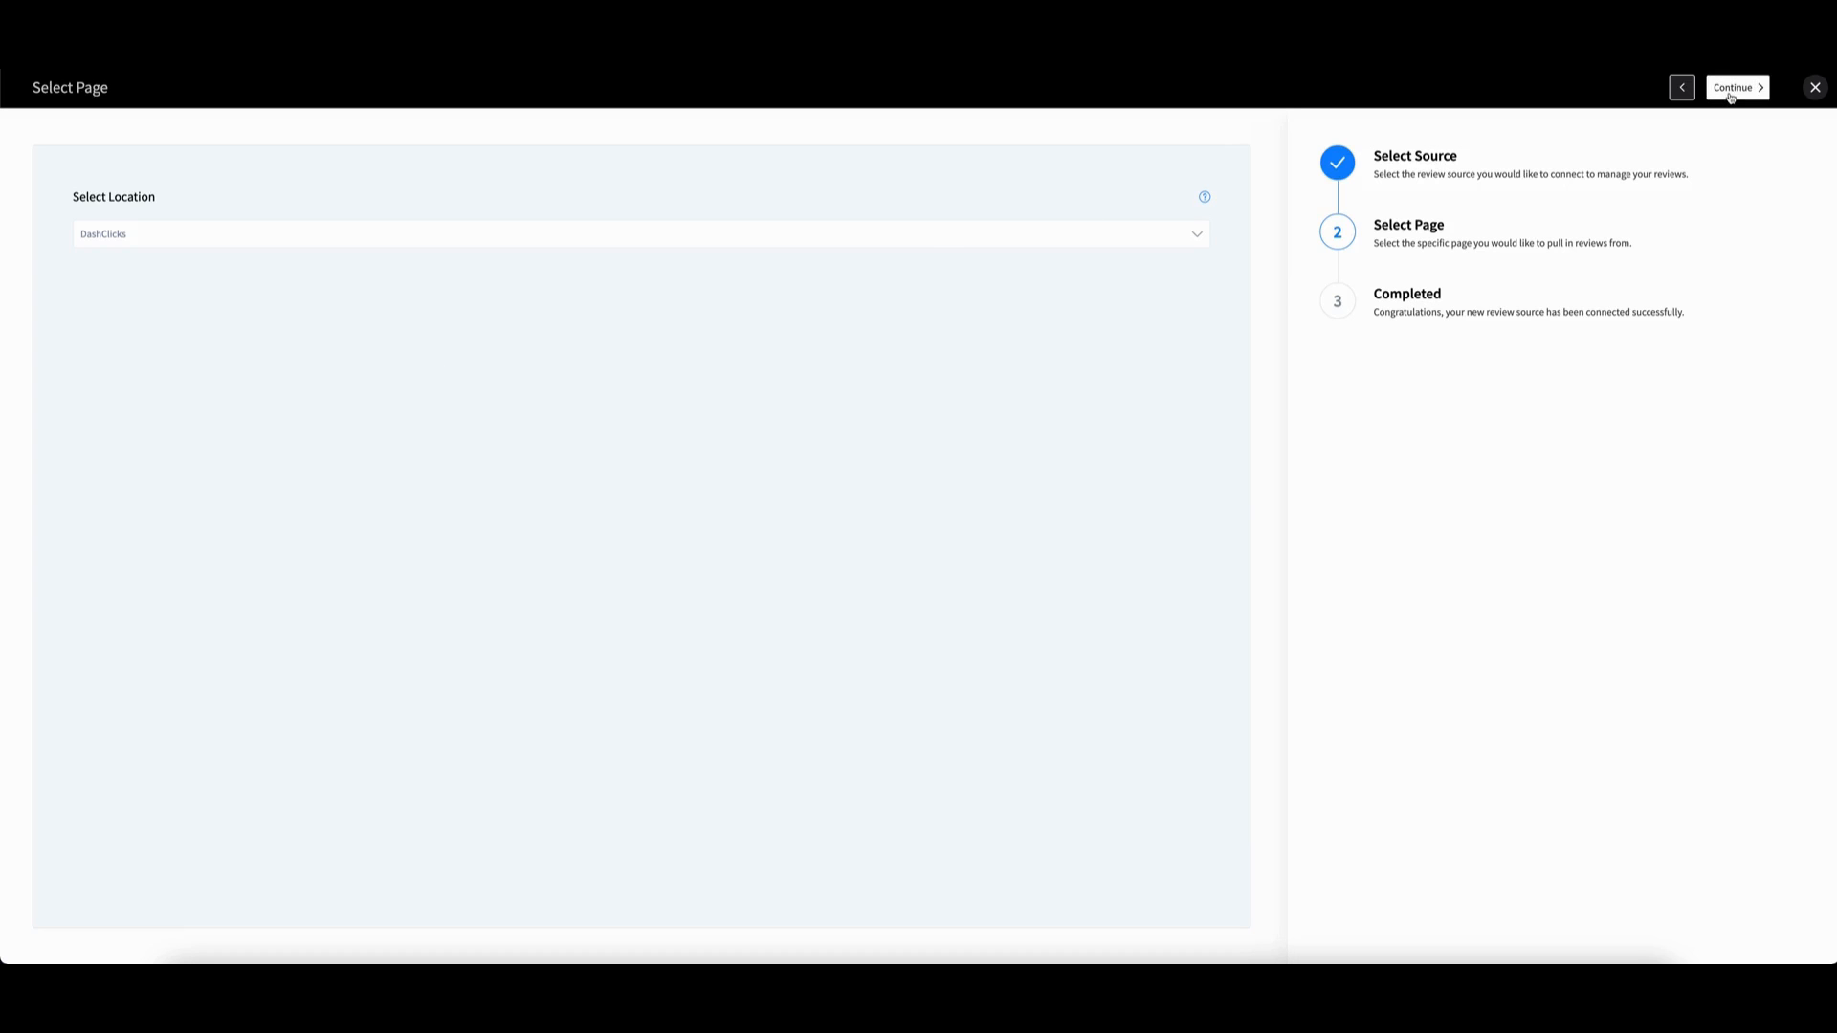
click(1737, 88)
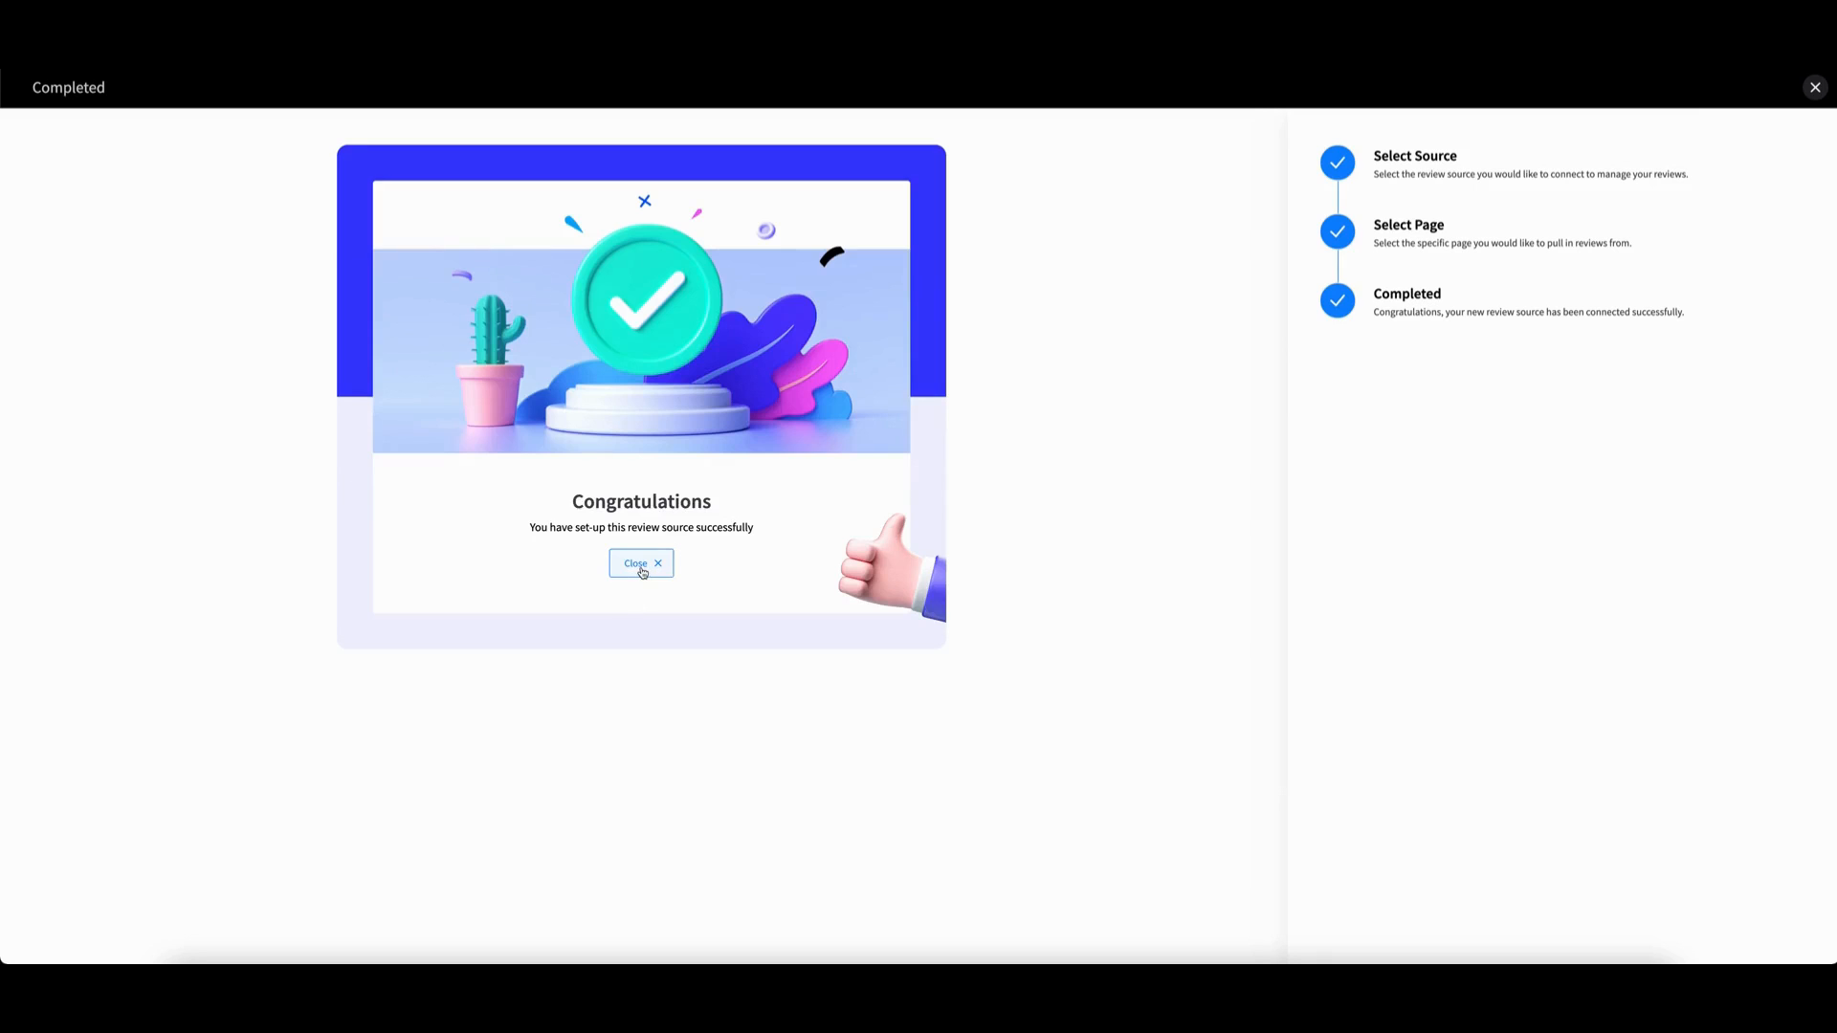
click(641, 564)
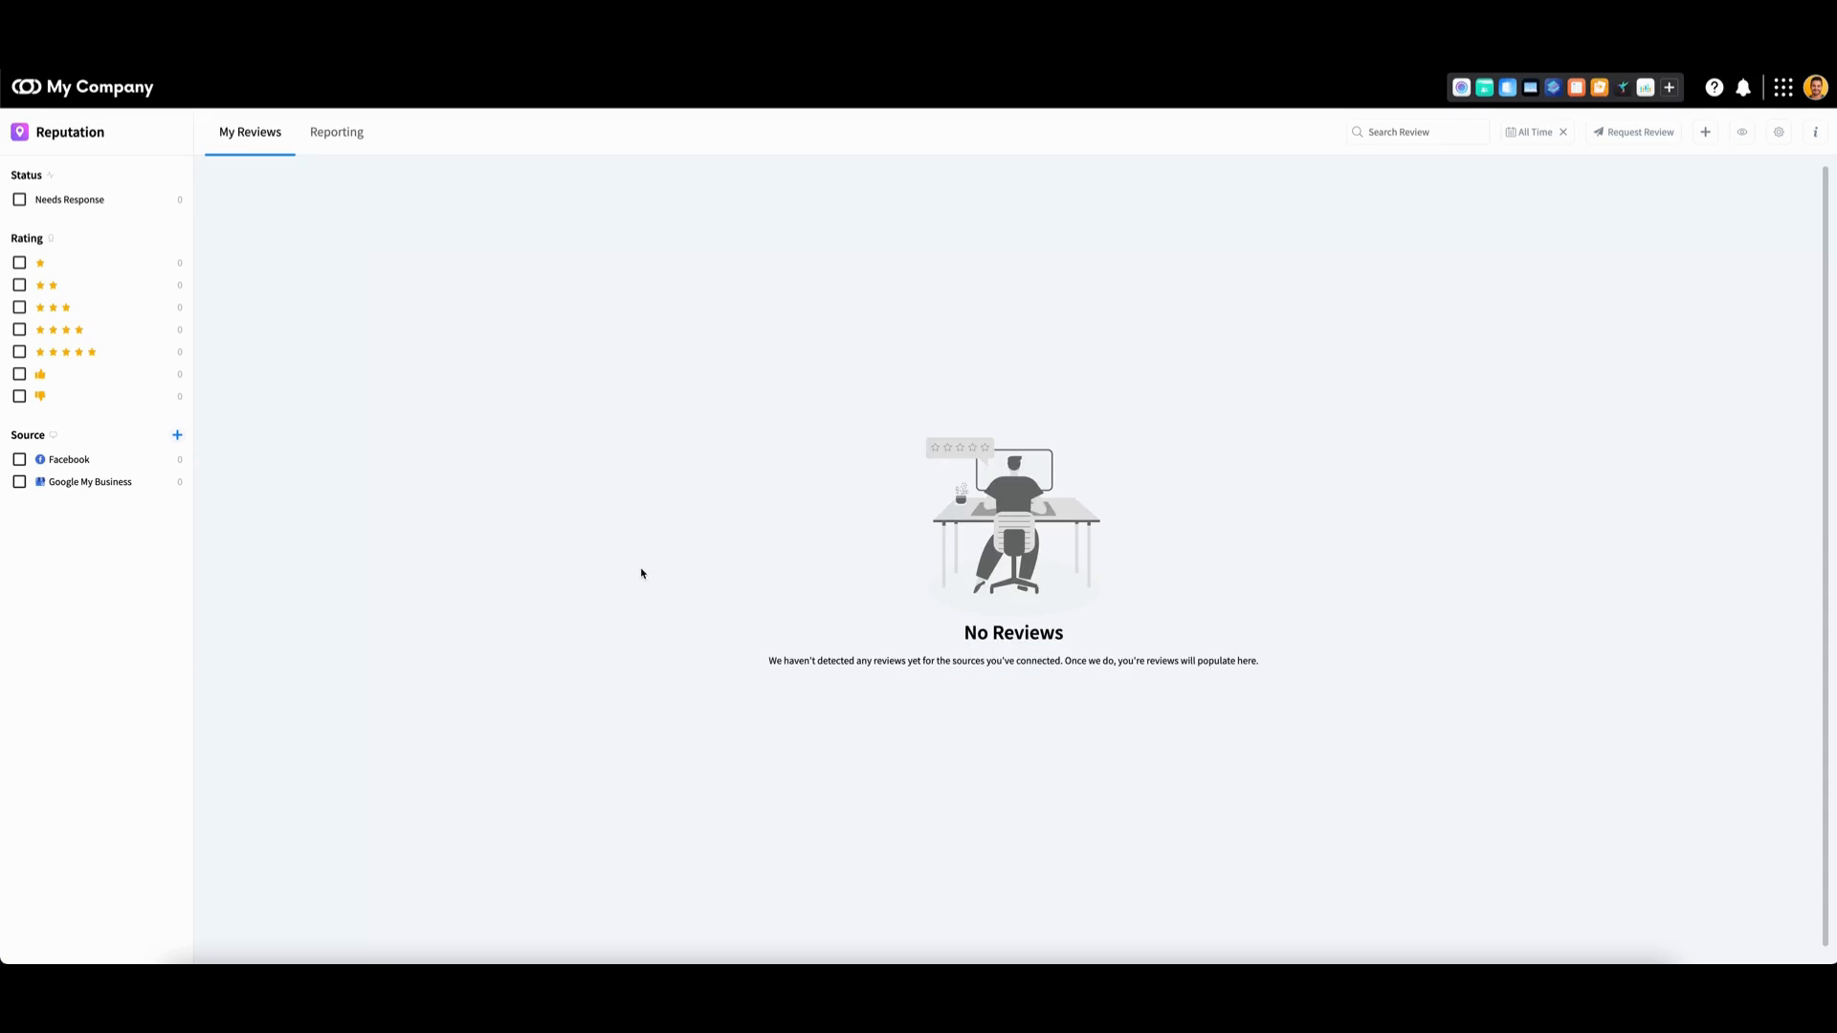
mouse_move(723, 518)
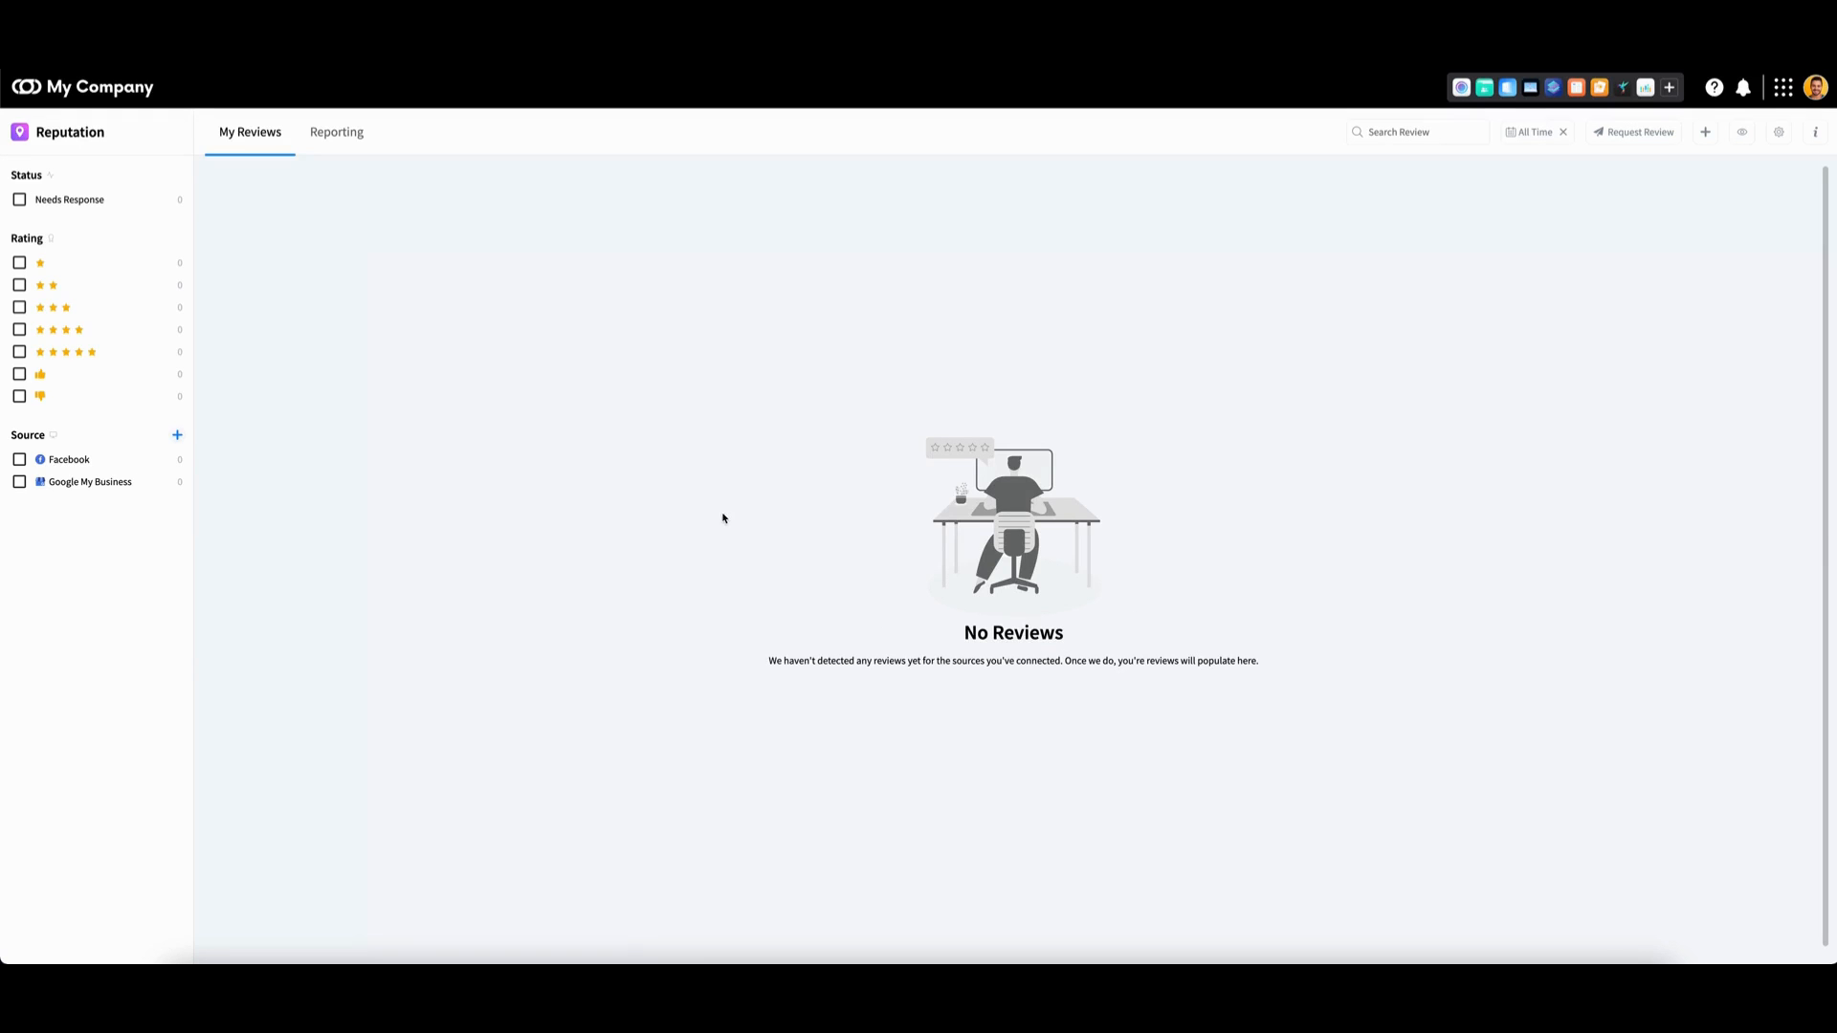
mouse_move(465, 463)
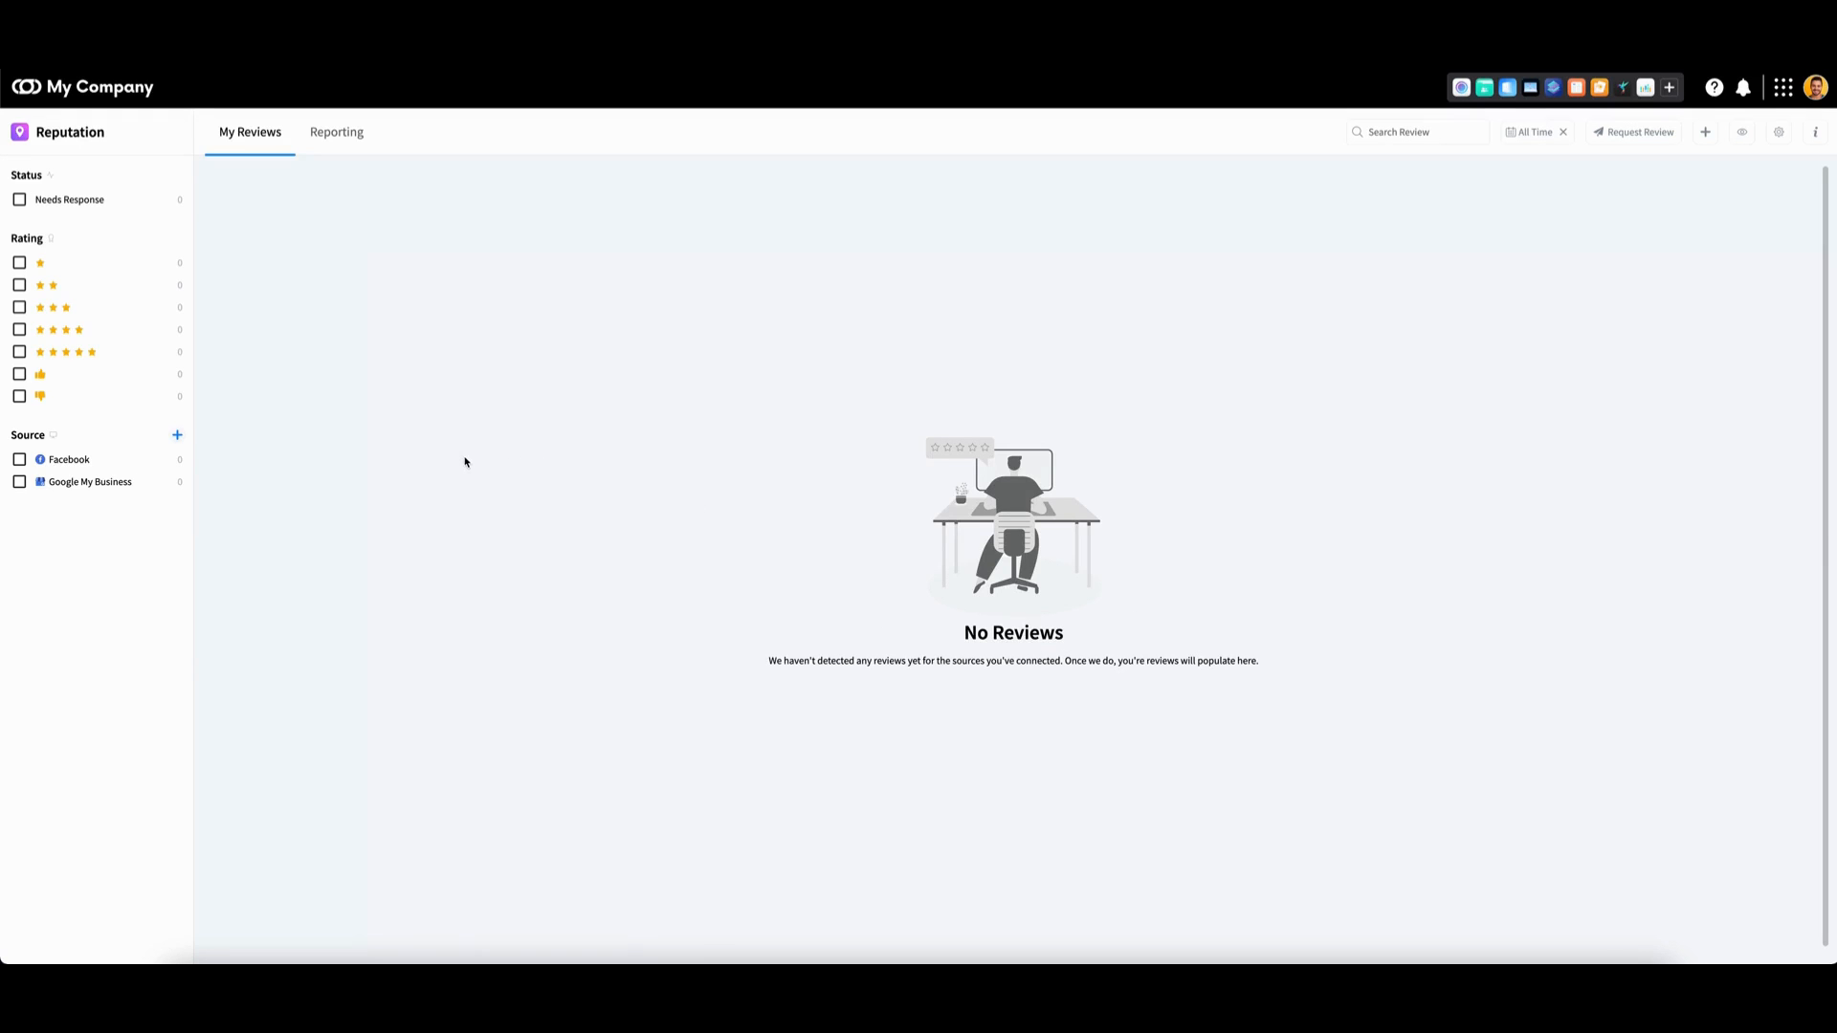